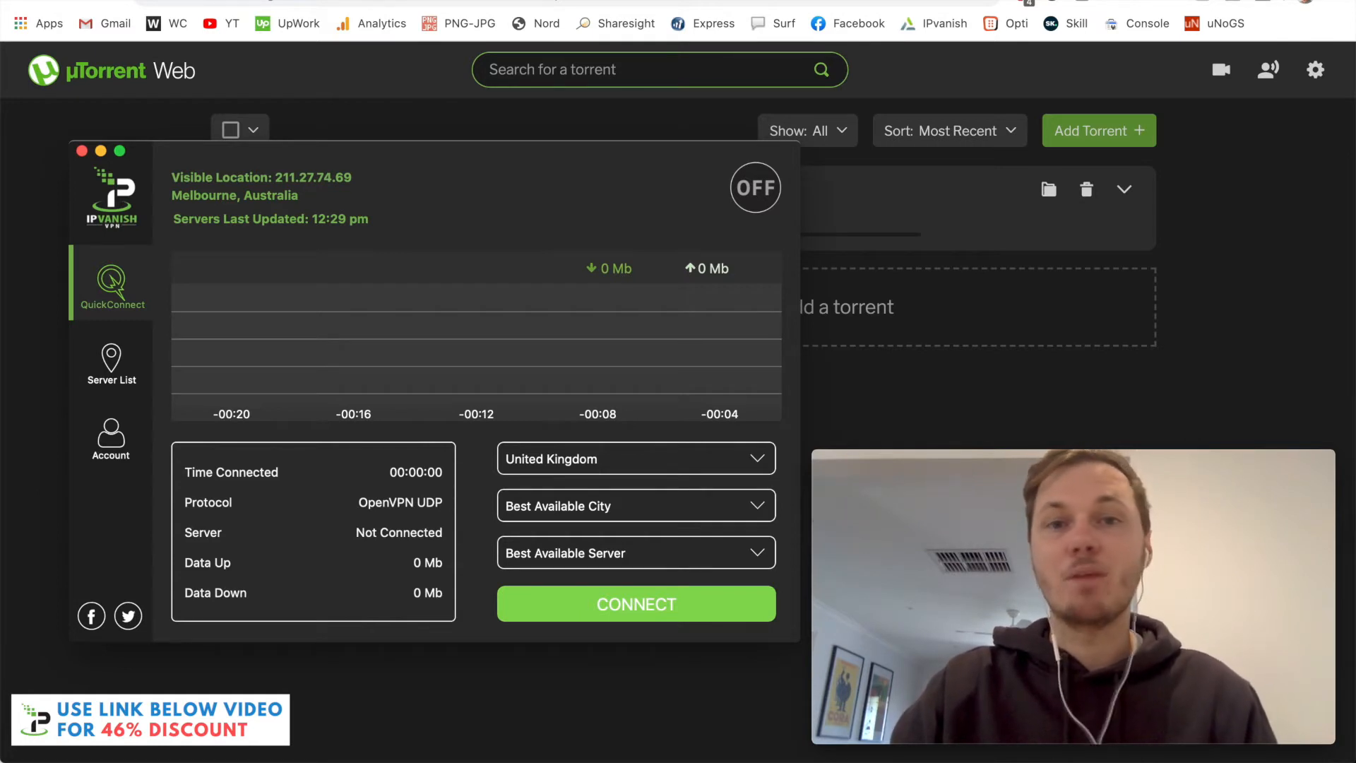
Bring up IPVanish Preferences from the menu bar, showing the Connection settings
click(86, 8)
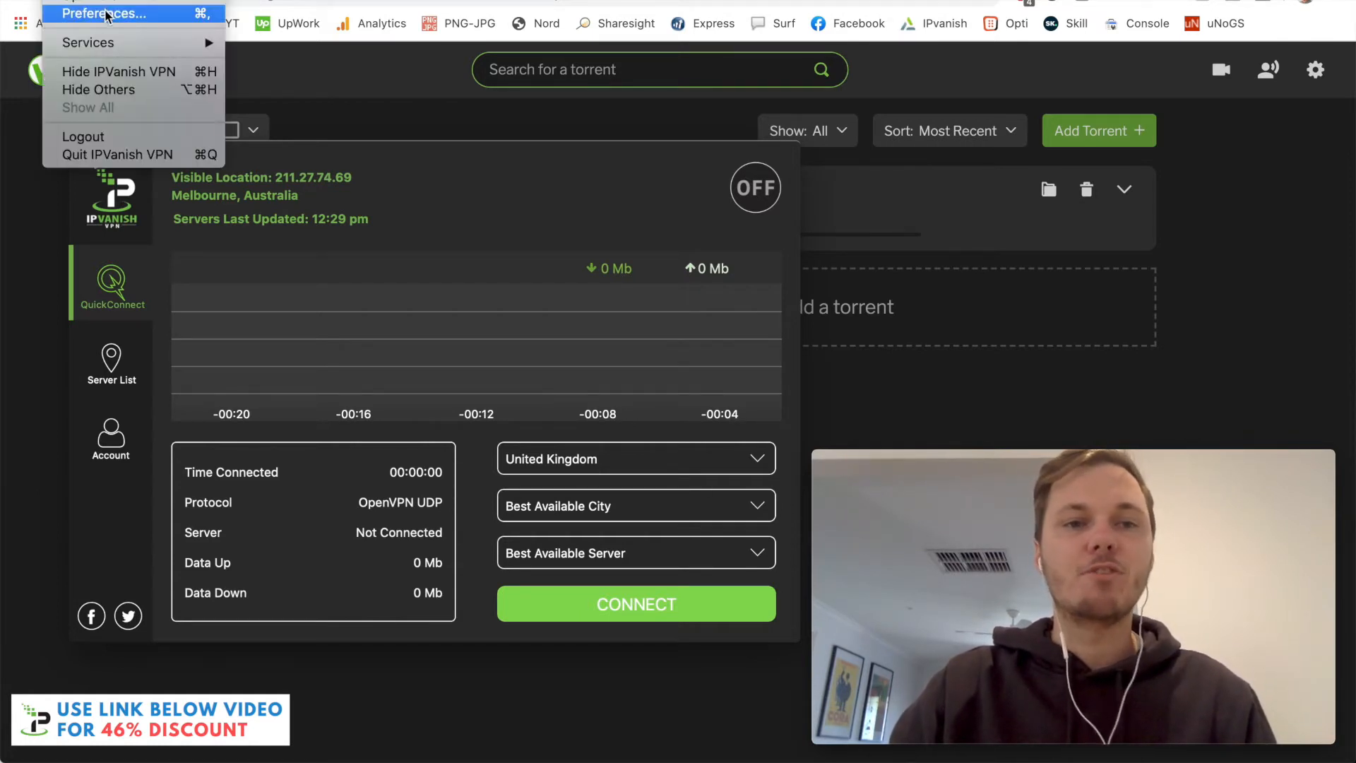
click(106, 13)
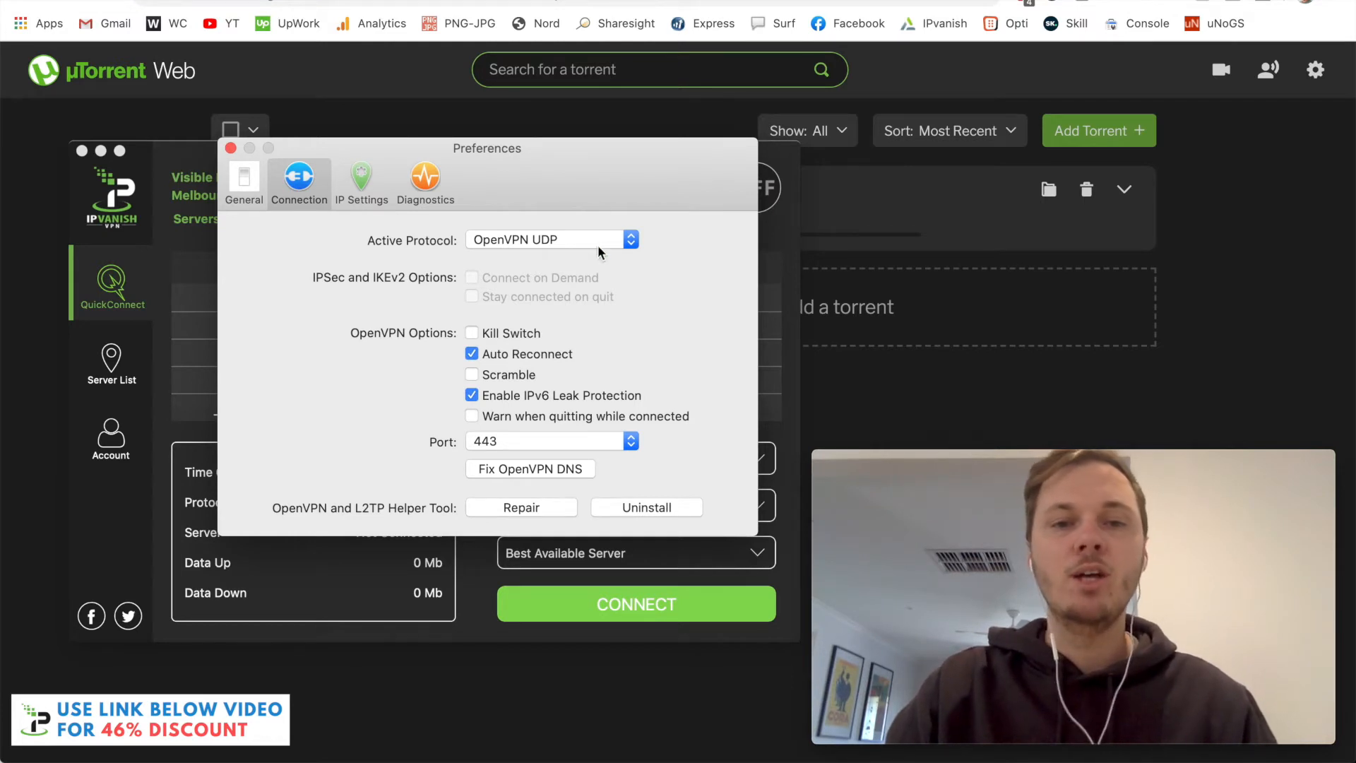
click(549, 241)
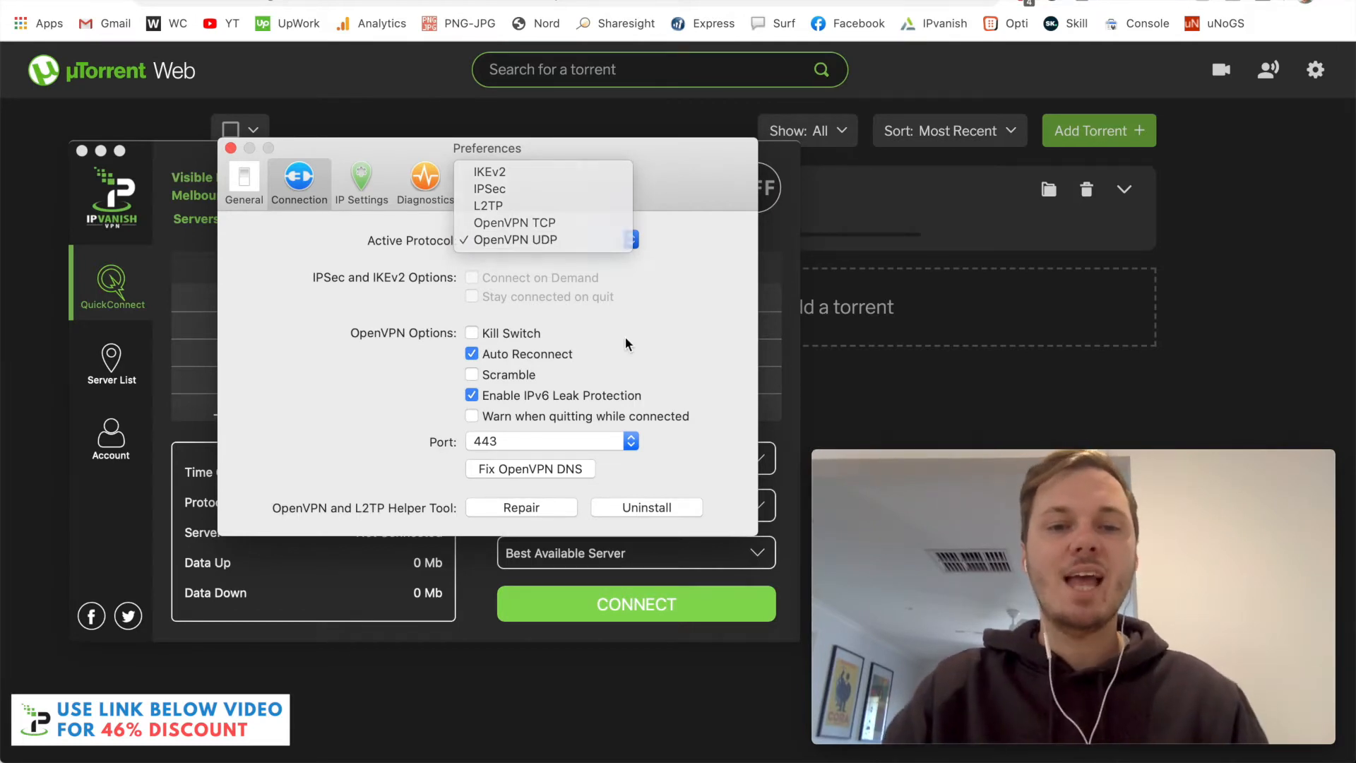
click(517, 240)
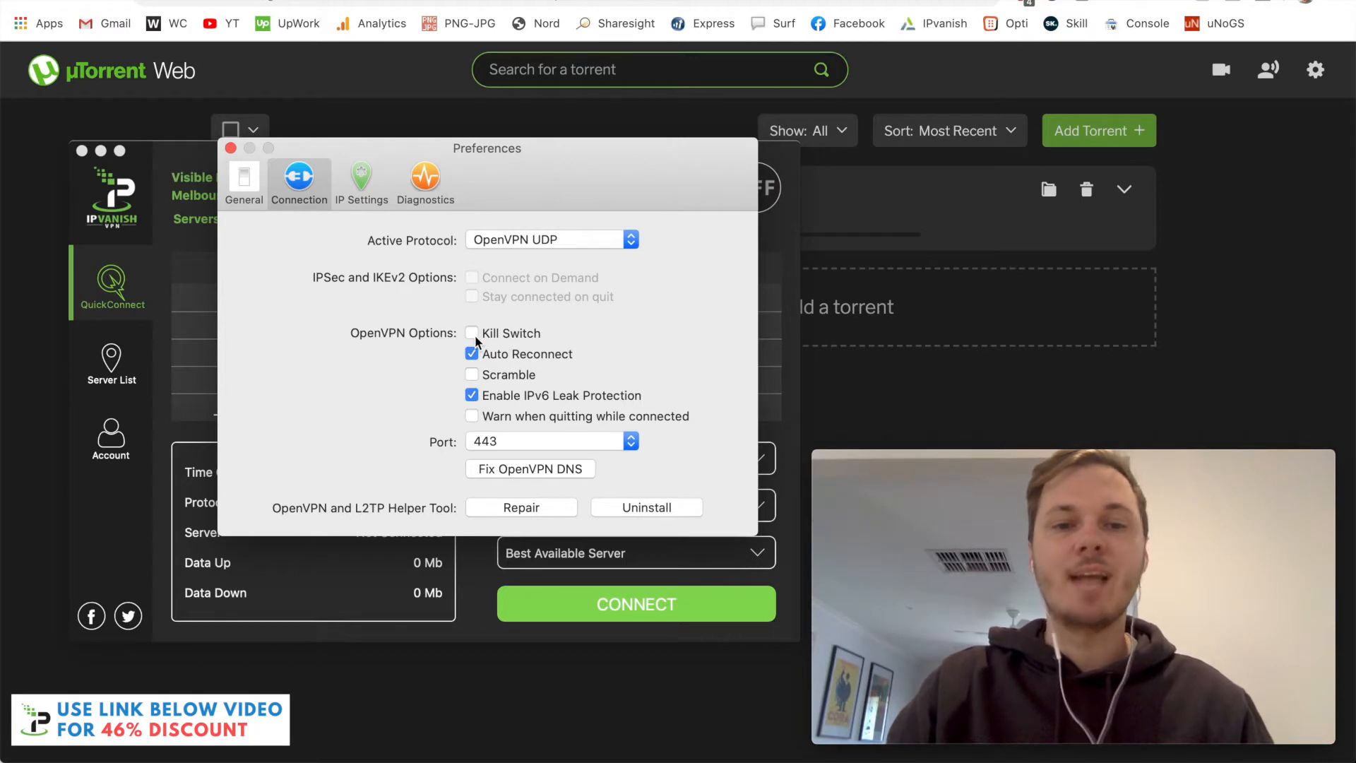
Turn on the Kill Switch under OpenVPN Options and return to the main window
click(472, 333)
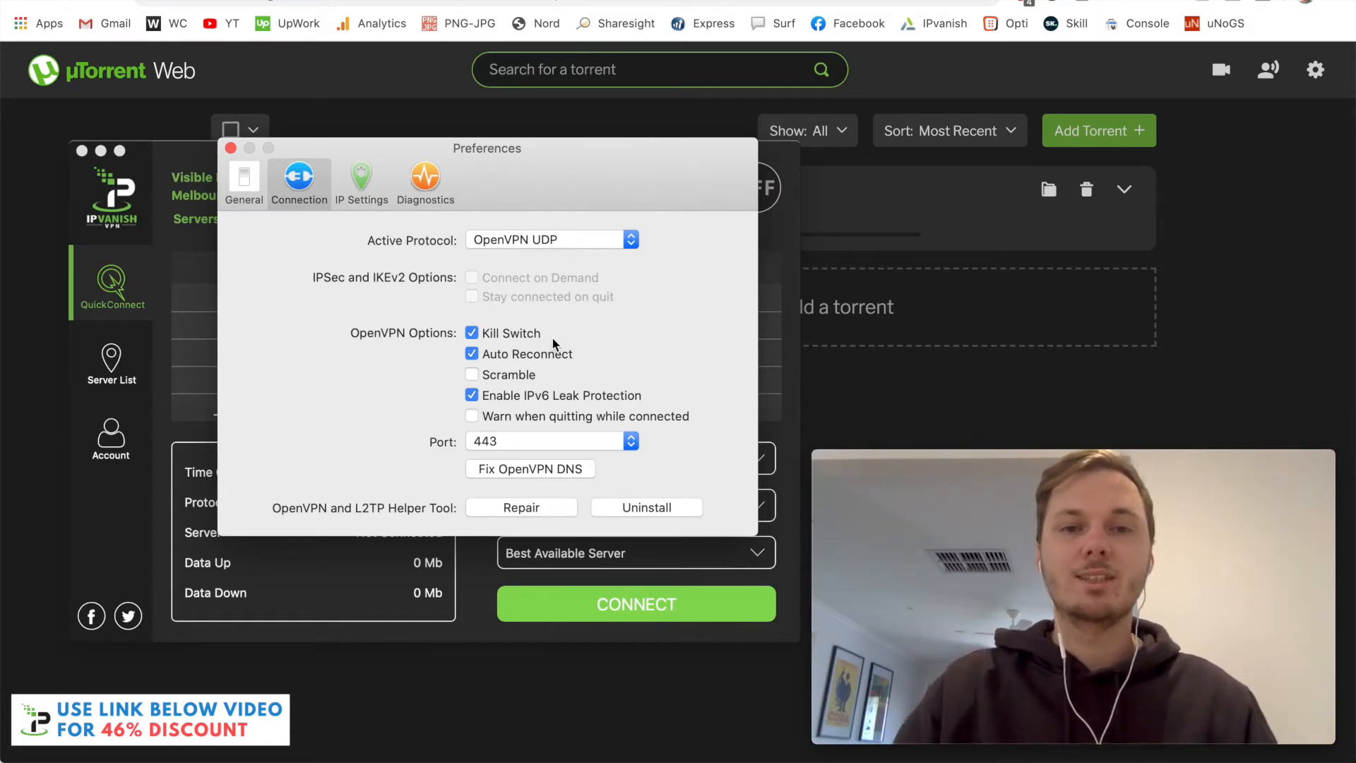
click(230, 148)
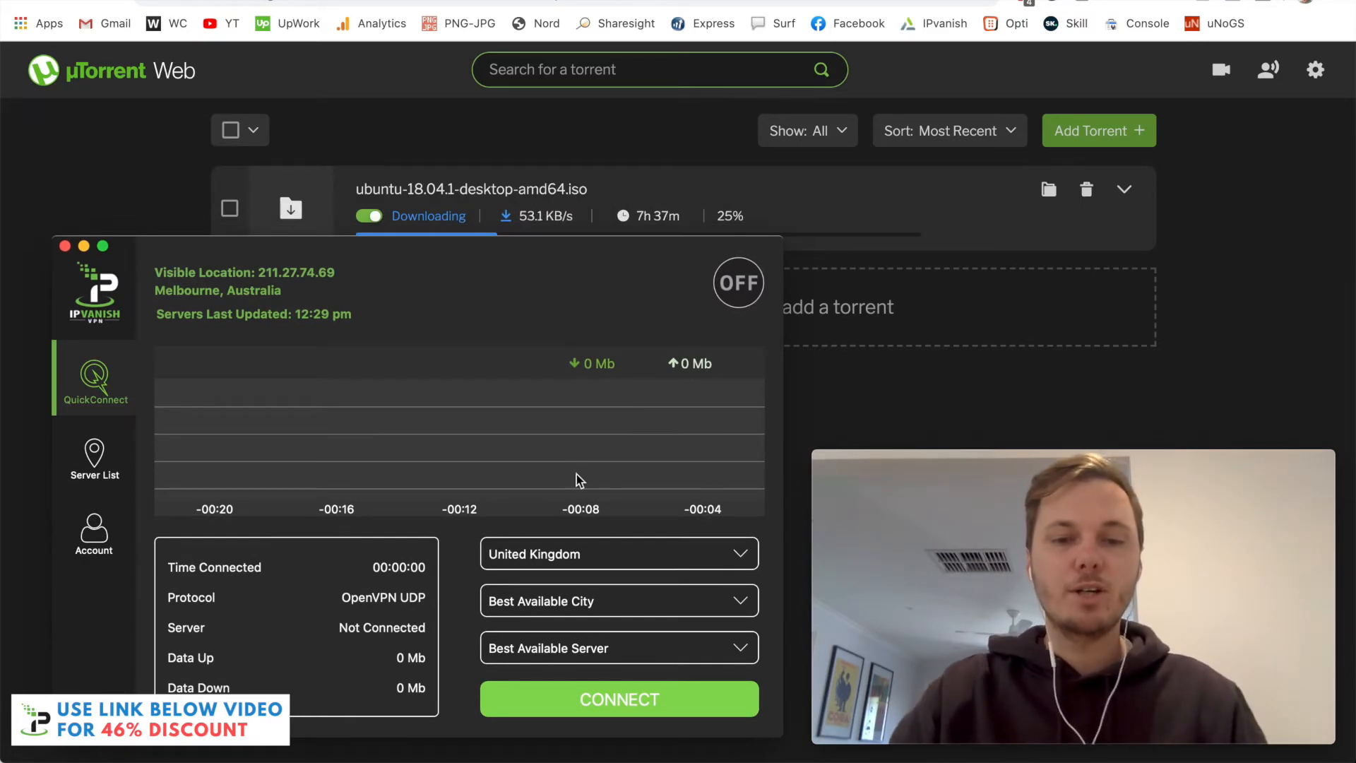
Choose Australia as the QuickConnect server country
click(618, 554)
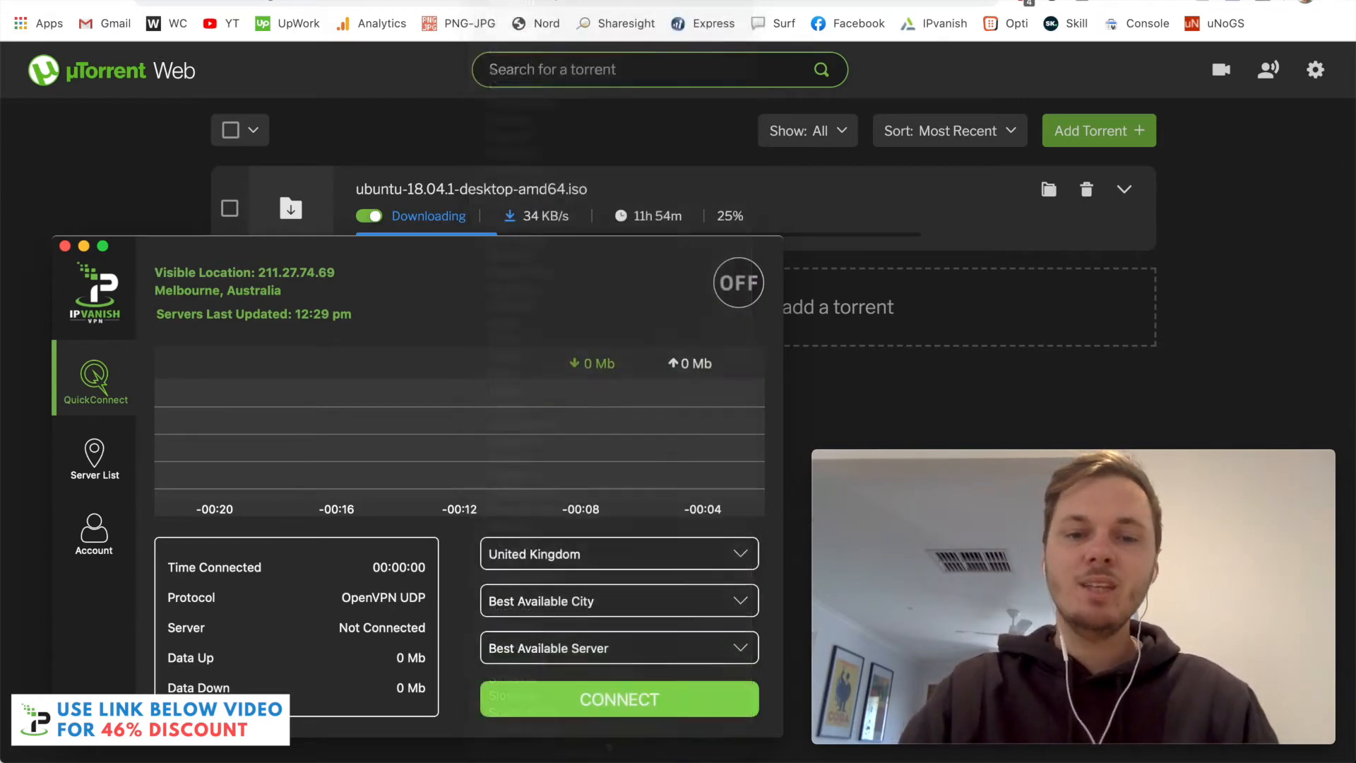
click(618, 554)
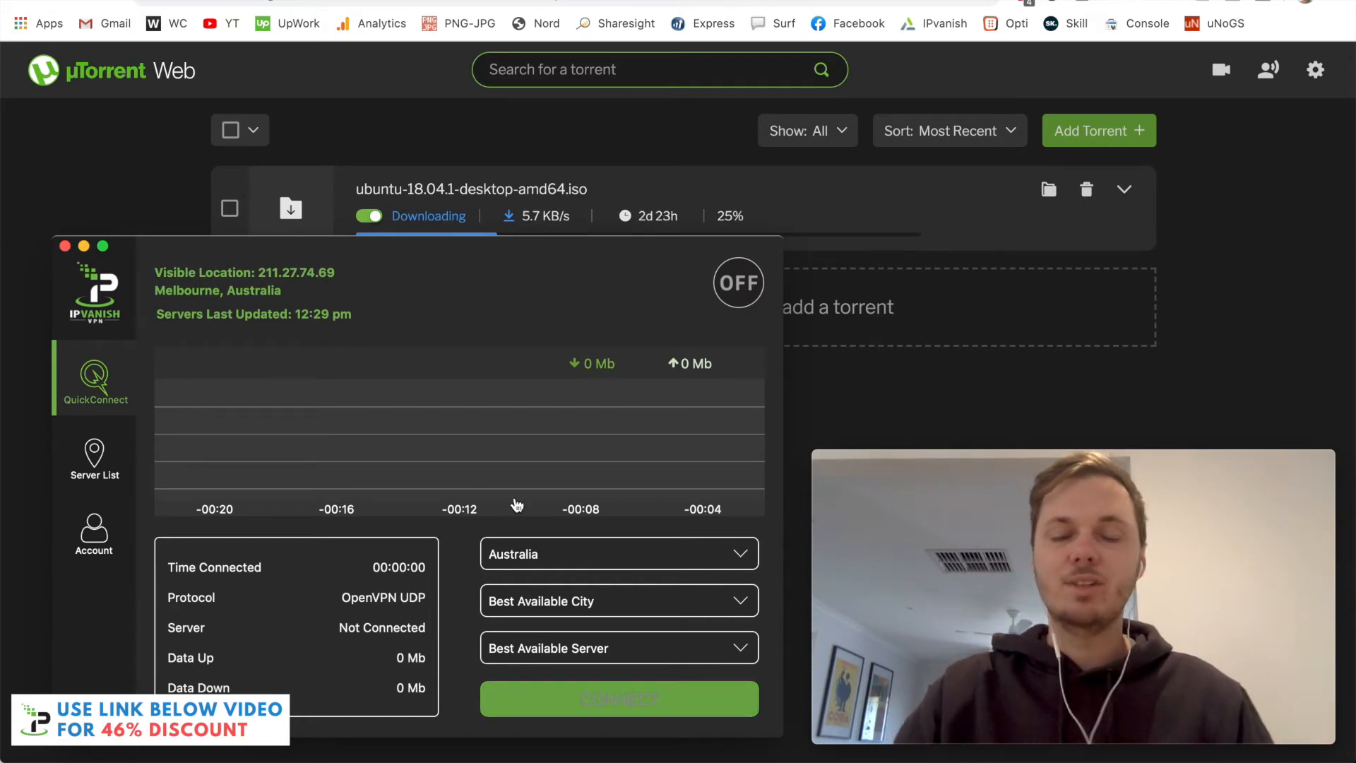
Connect to the Melbourne server mel-a02.ipvanish.com
click(619, 698)
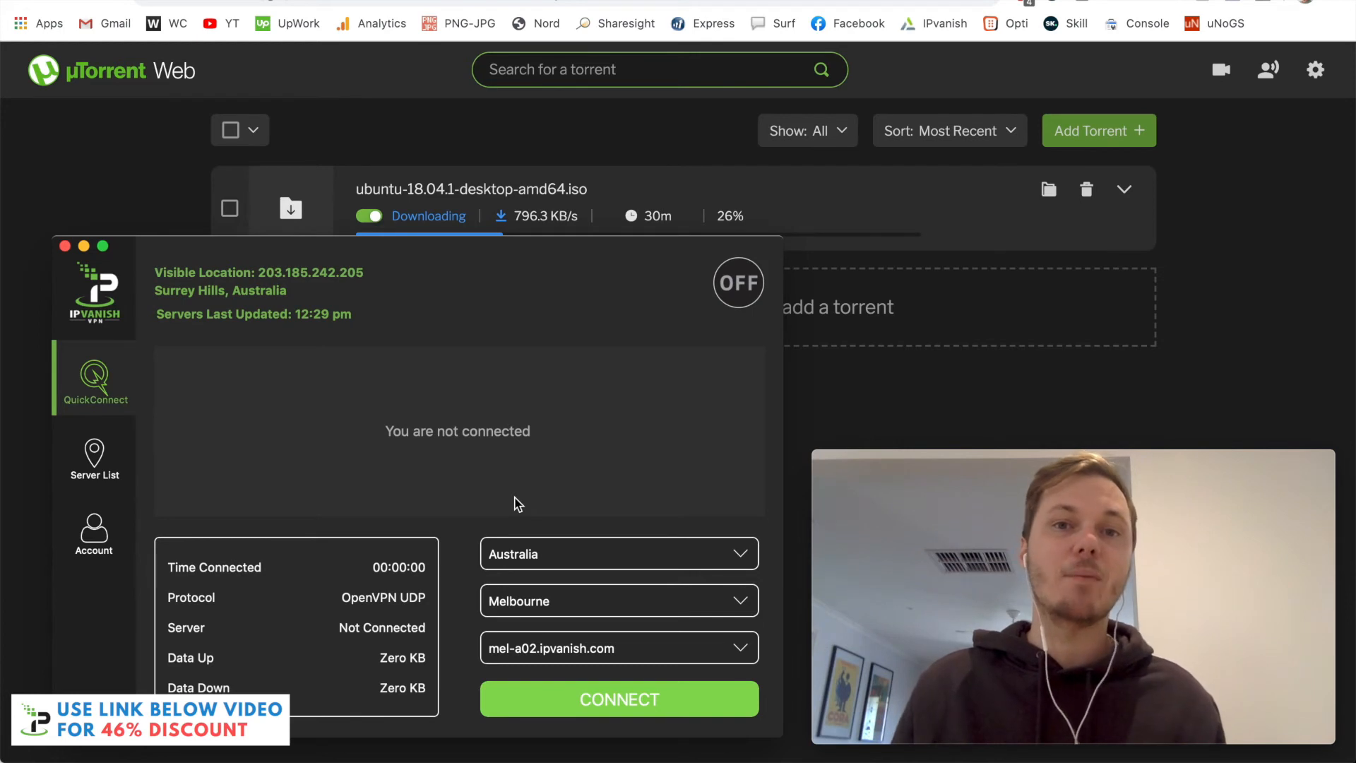
click(618, 700)
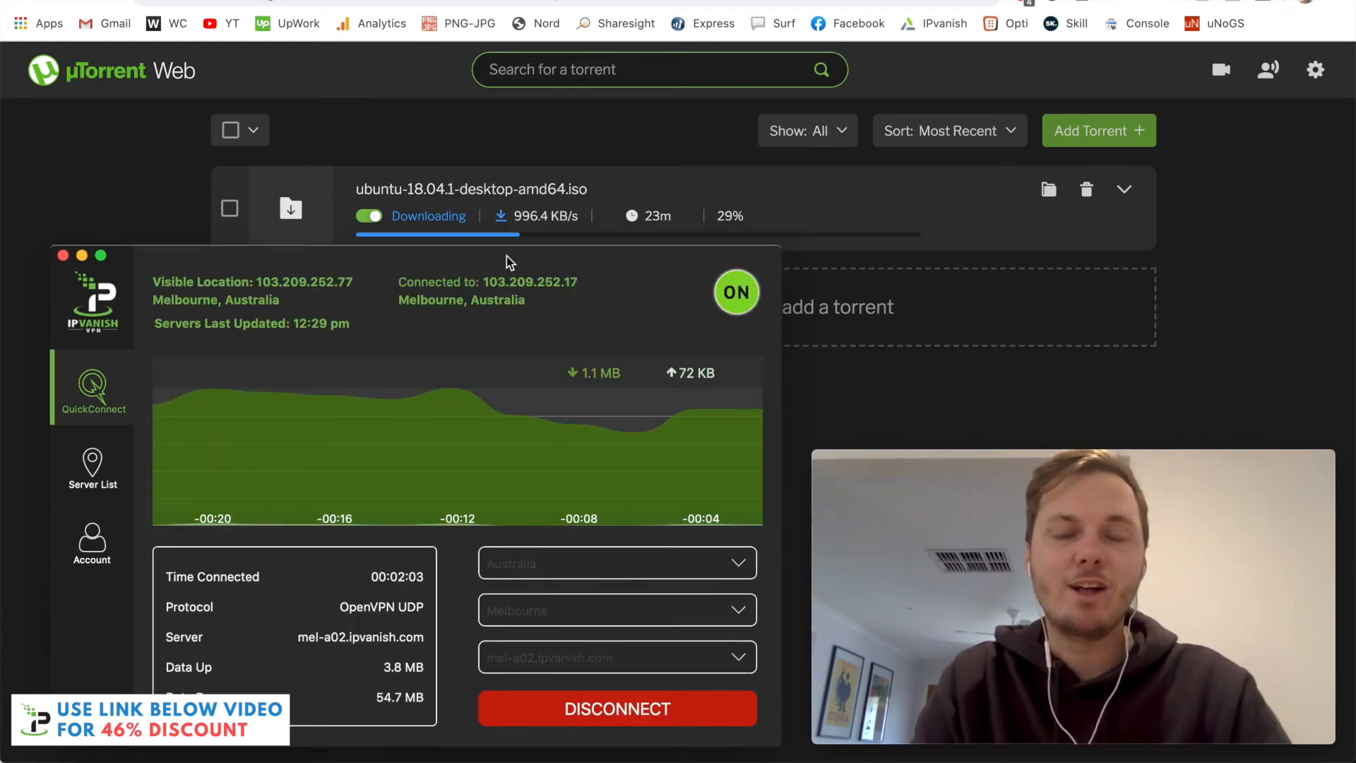